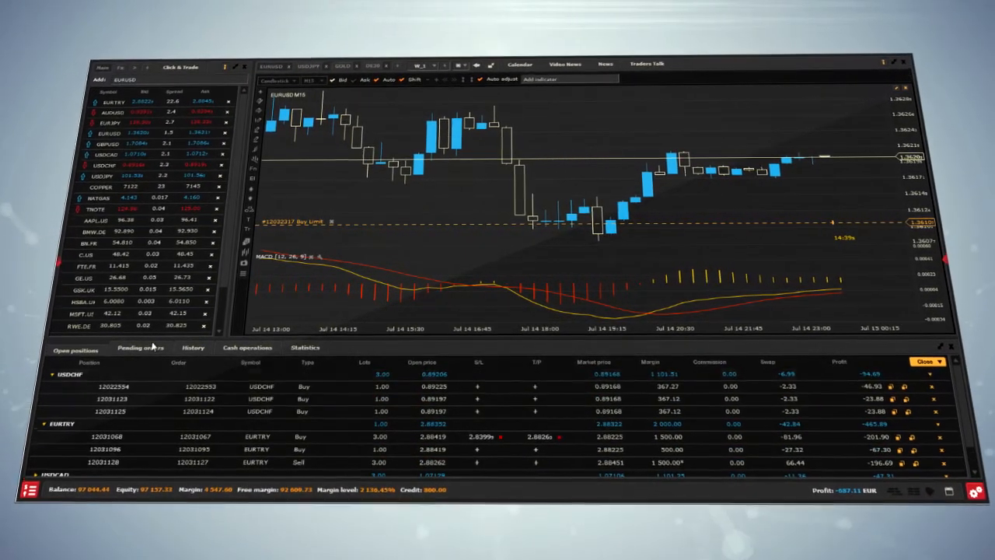
- Review the pending orders list, then return to open positions for the USDCHF buy position
left_click(140, 348)
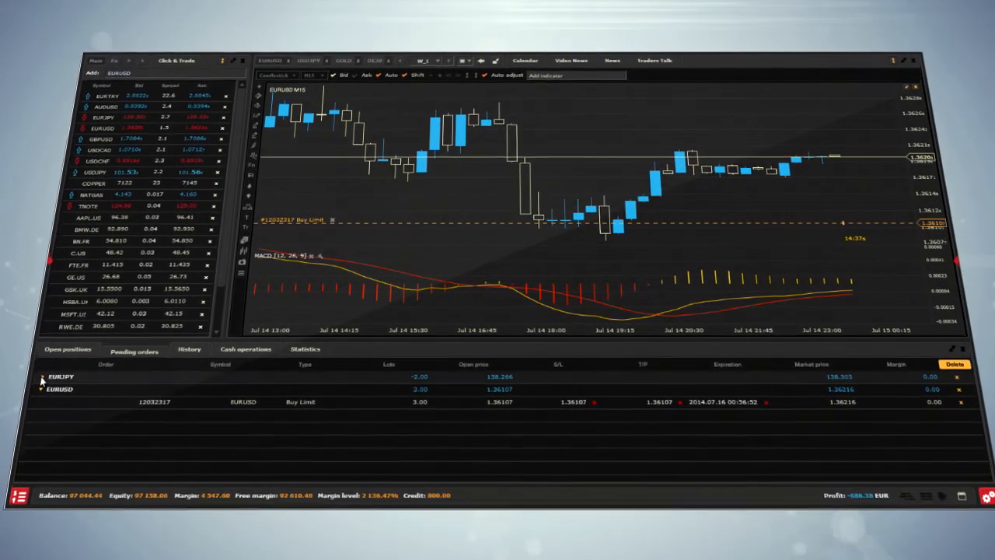
left_click(66, 348)
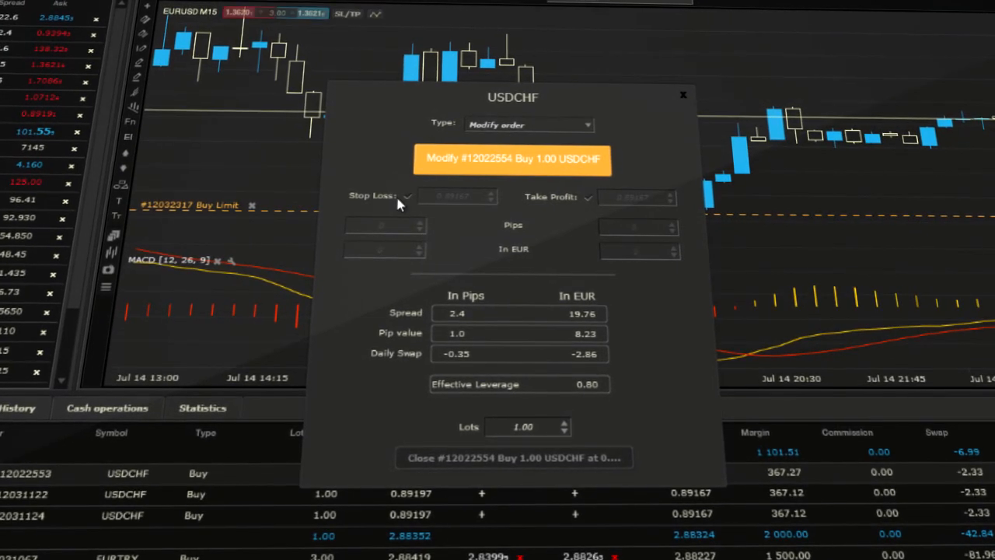
- Enable a stop loss and take profit on the USDCHF position, lower the stop loss slightly, and apply the modification
left_click(404, 196)
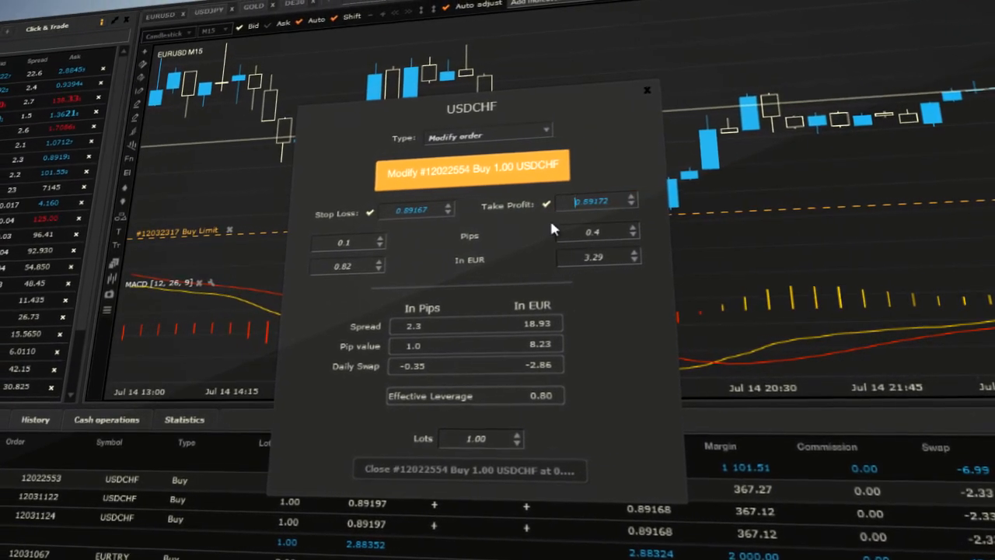
left_click(485, 137)
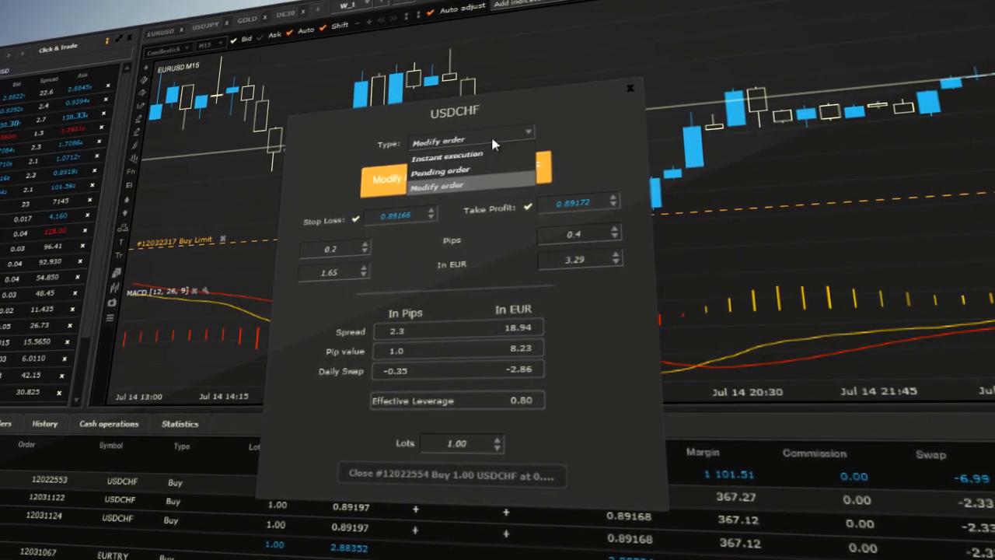
left_click(630, 88)
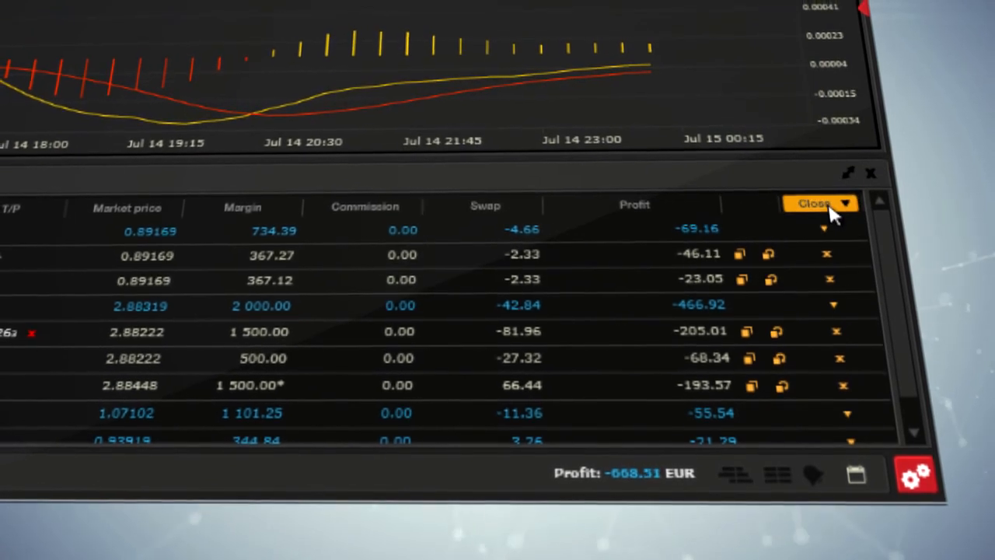
- Use Close winners from the Close dropdown to close every position currently in profit
left_click(821, 205)
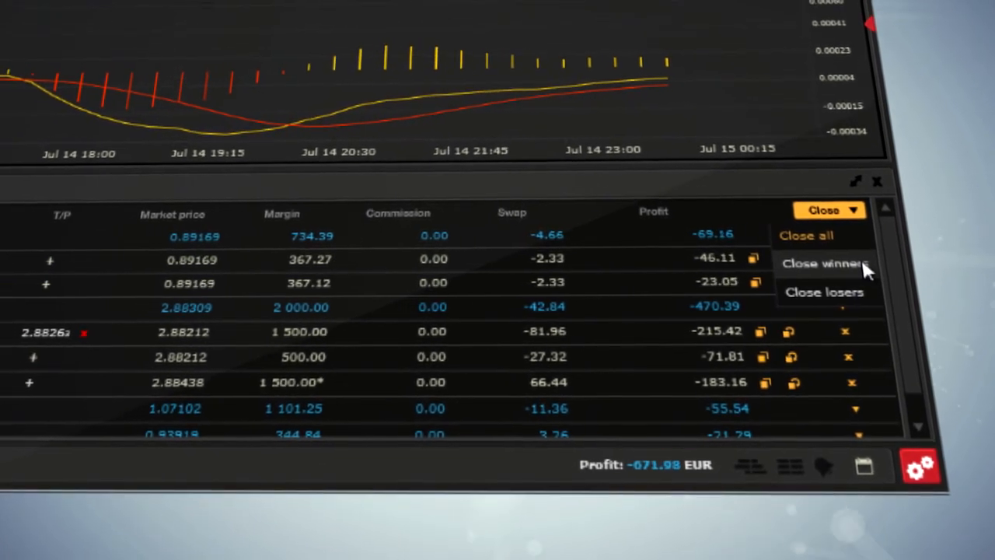
left_click(825, 263)
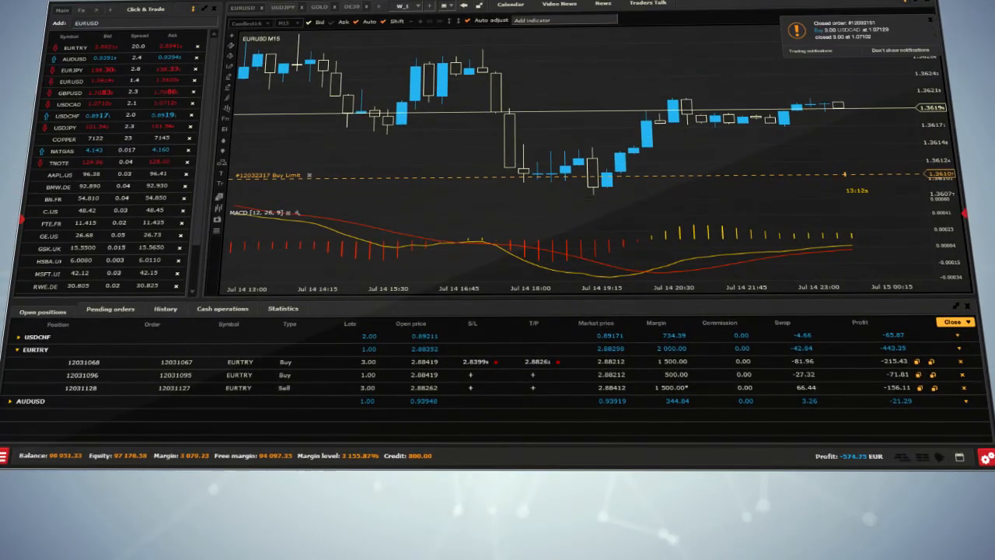
- Delete the EURJPY sell stop and EURUSD buy limit orders, leaving the pending list empty
left_click(109, 308)
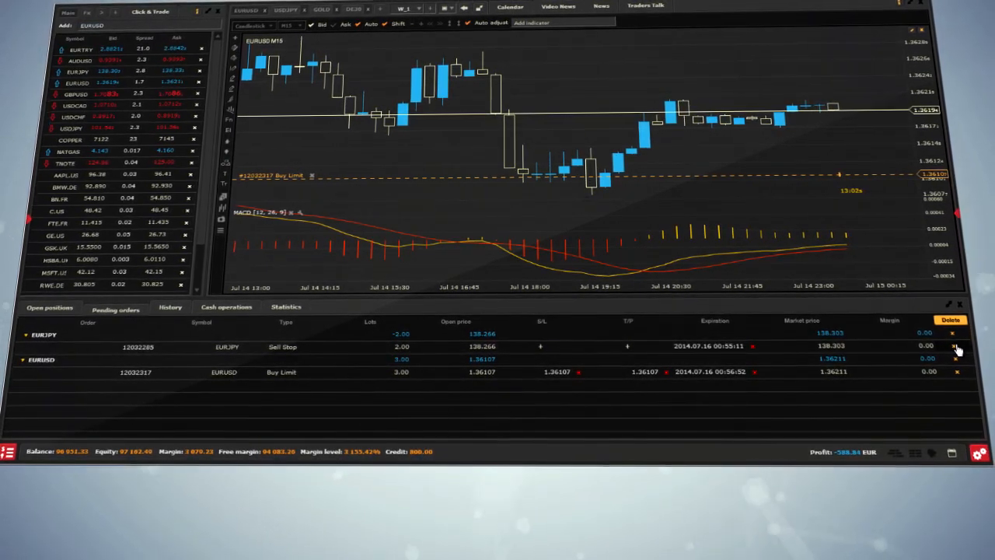
left_click(958, 345)
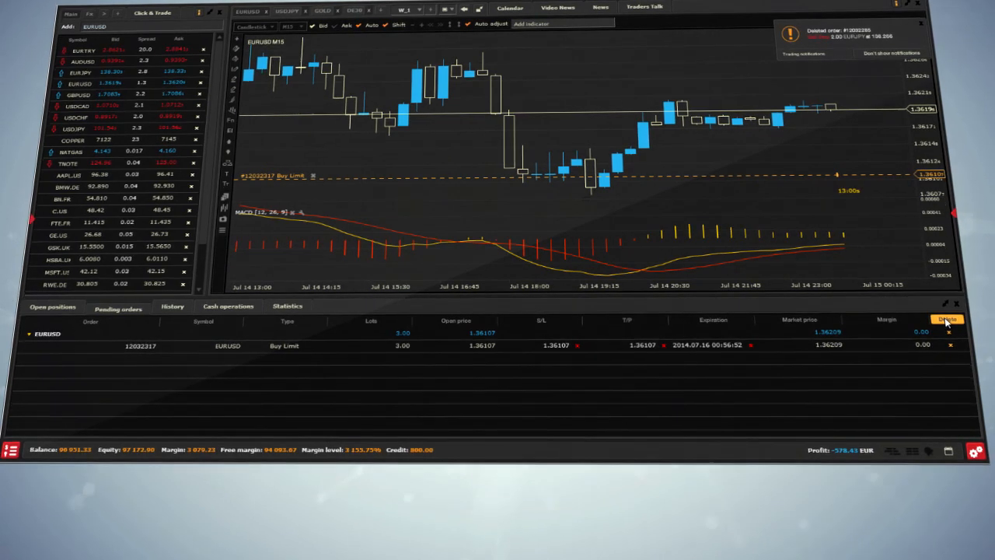
left_click(945, 319)
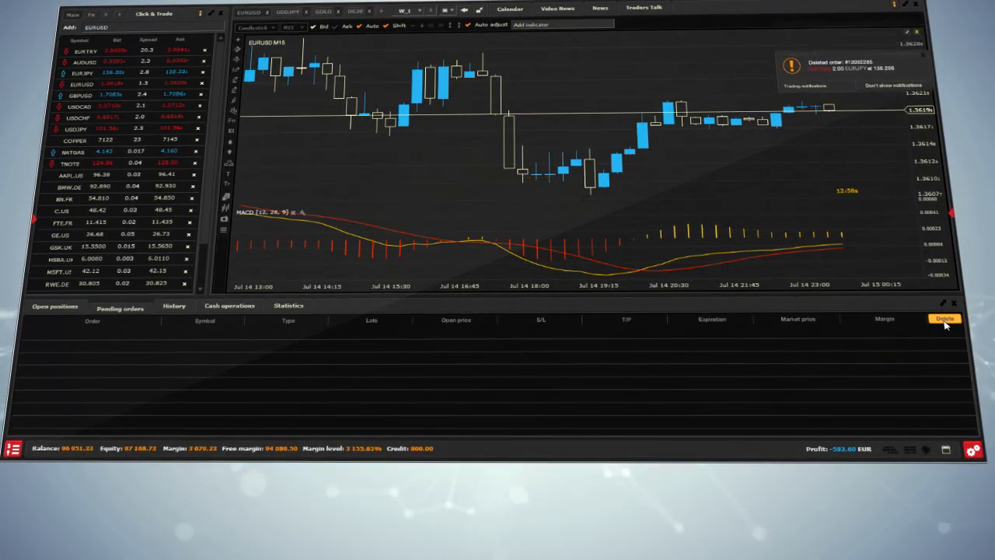